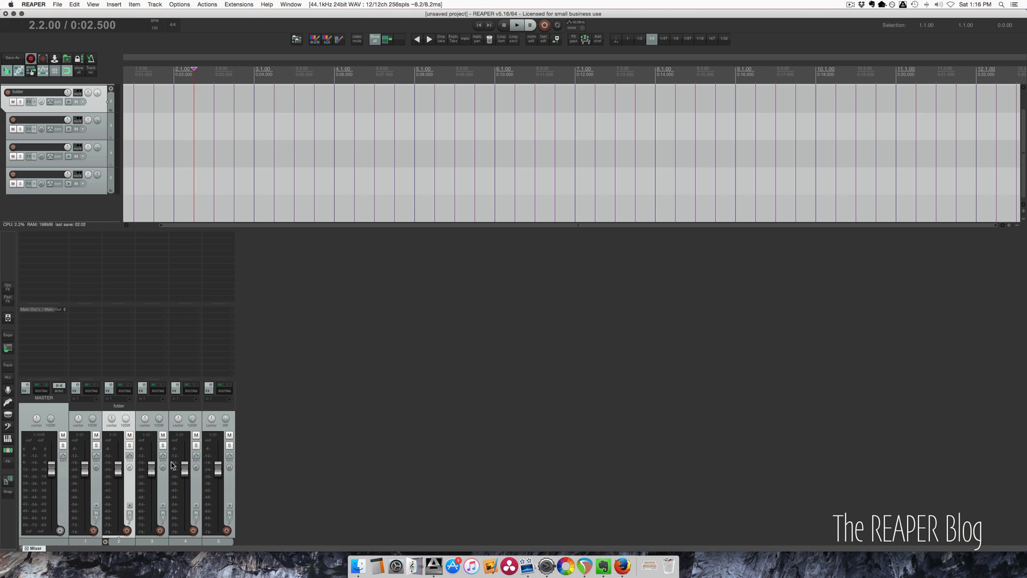
pyautogui.moveTo(154, 489)
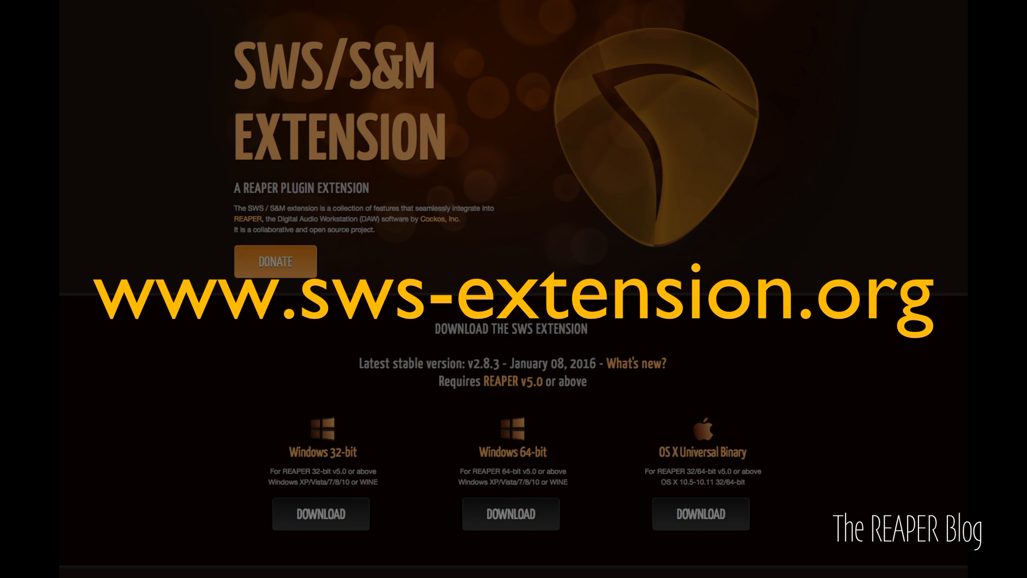
# Step: Assign the 'bb --- Small Sidebar' mixer panel layout to layout Action #2
pyautogui.click(94, 4)
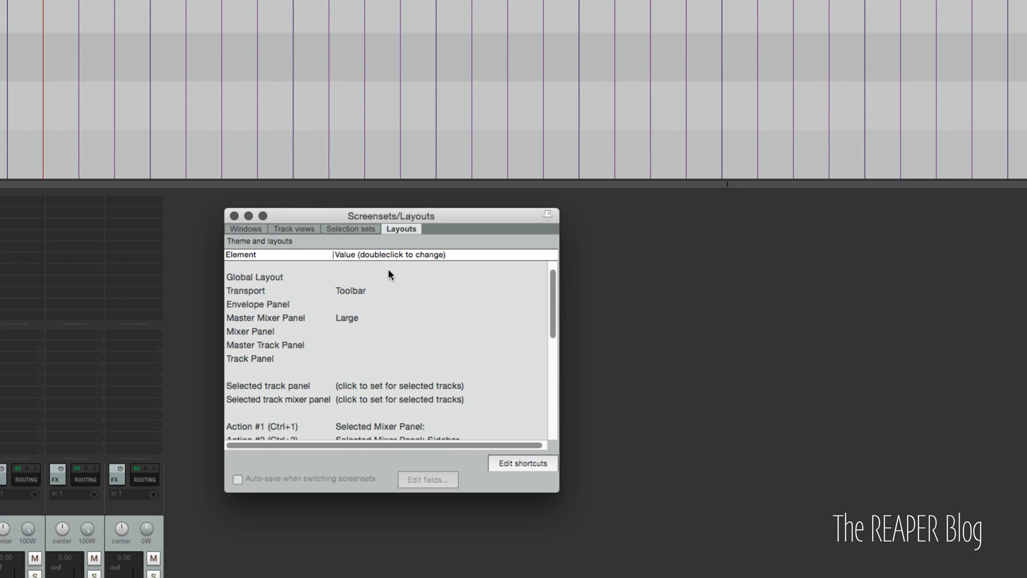
pyautogui.scroll(-3)
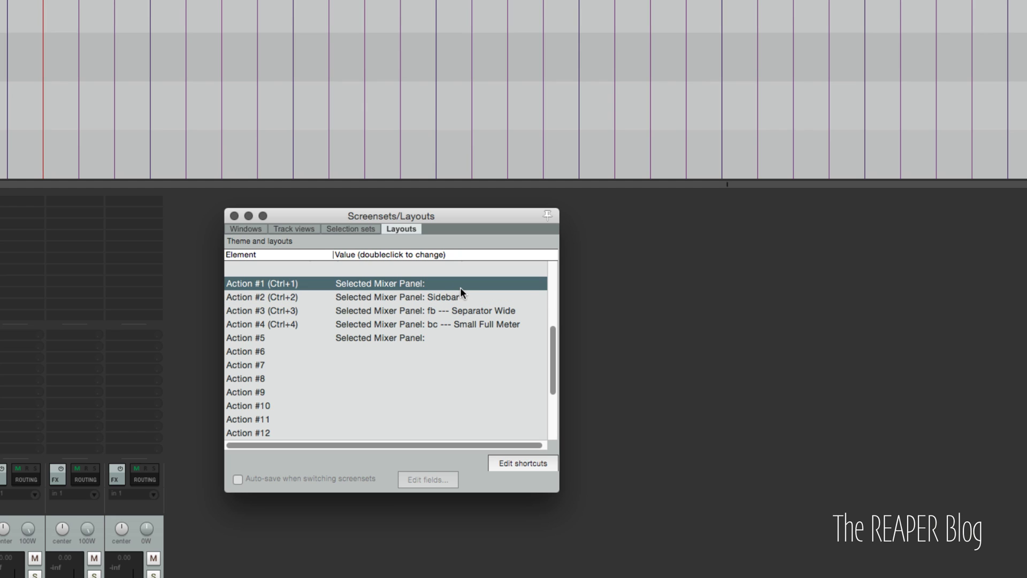
pyautogui.click(379, 296)
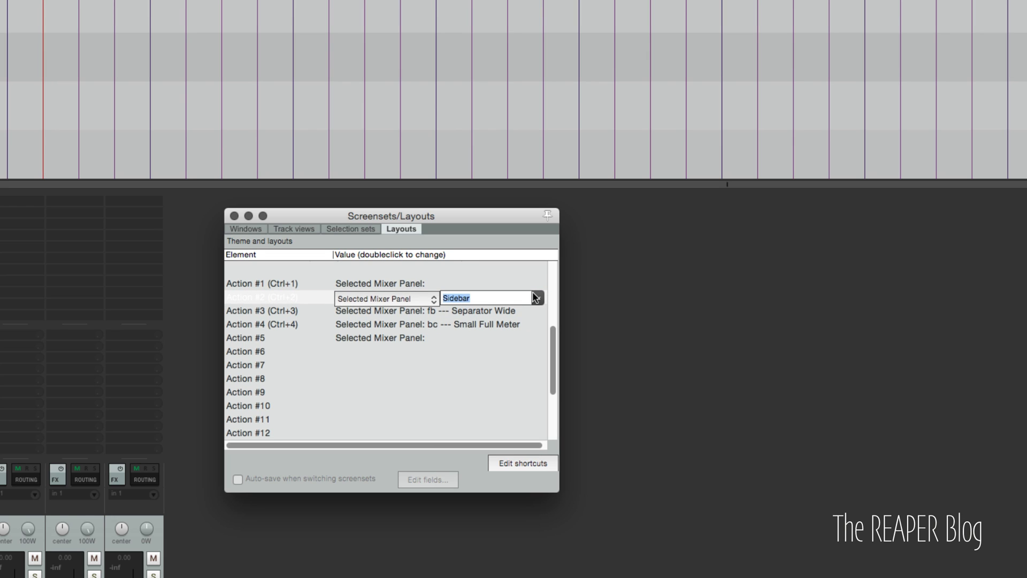
pyautogui.click(536, 298)
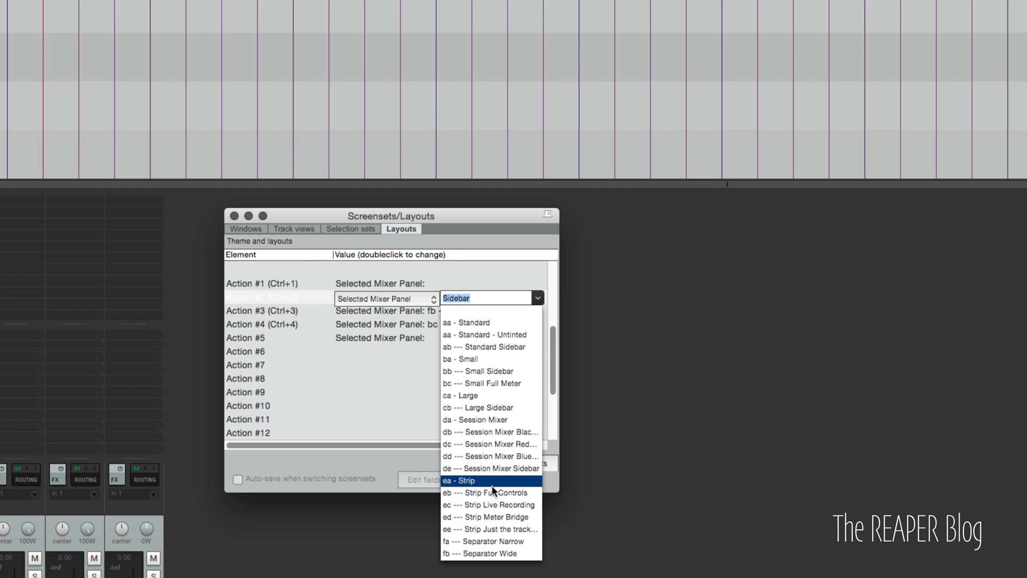
pyautogui.moveTo(496, 407)
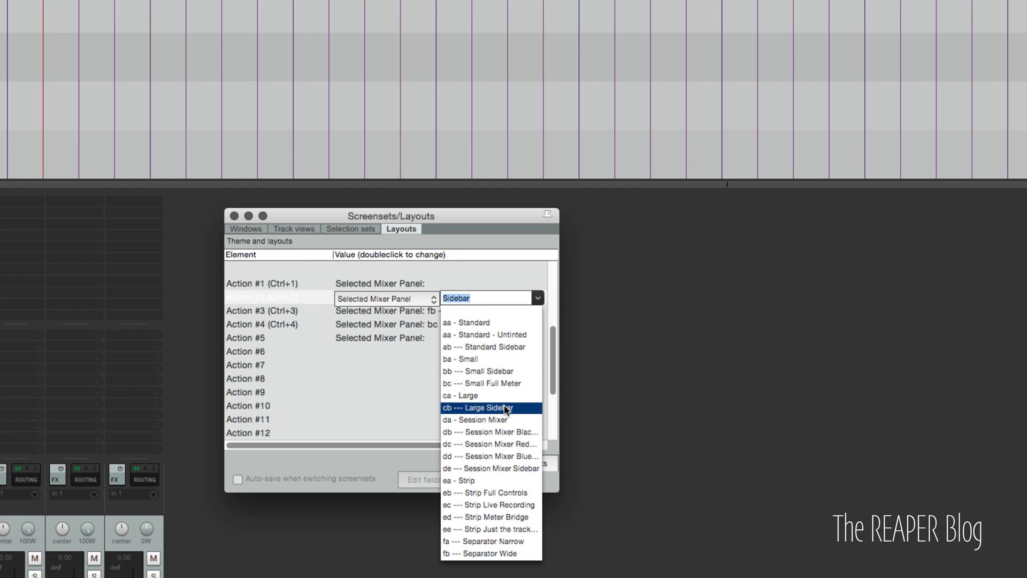
pyautogui.click(485, 371)
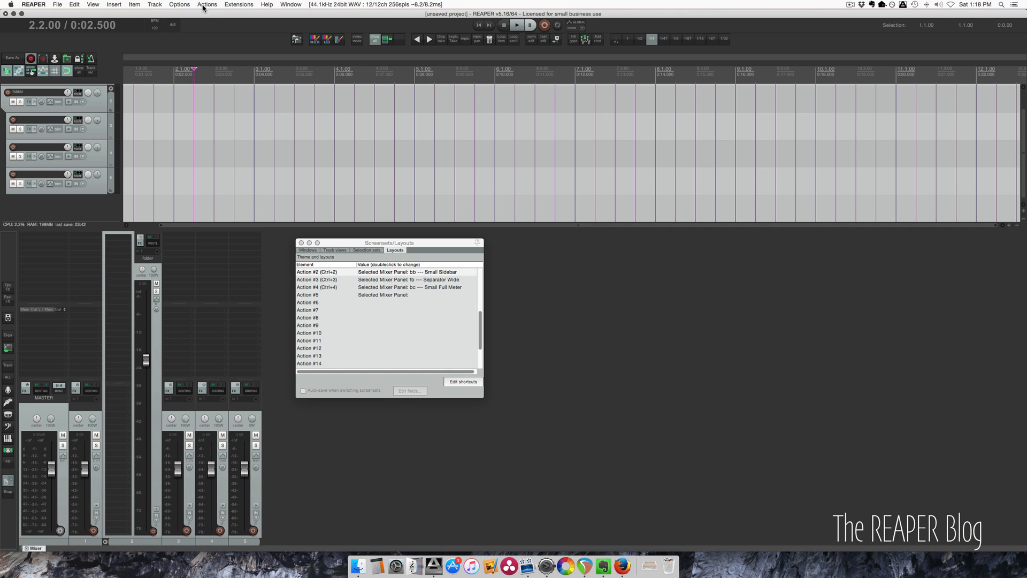
# Step: In the SWS Cycle Action editor, remove the 'Cycle Default-Sidebar Layouts in MCP' action
pyautogui.click(238, 4)
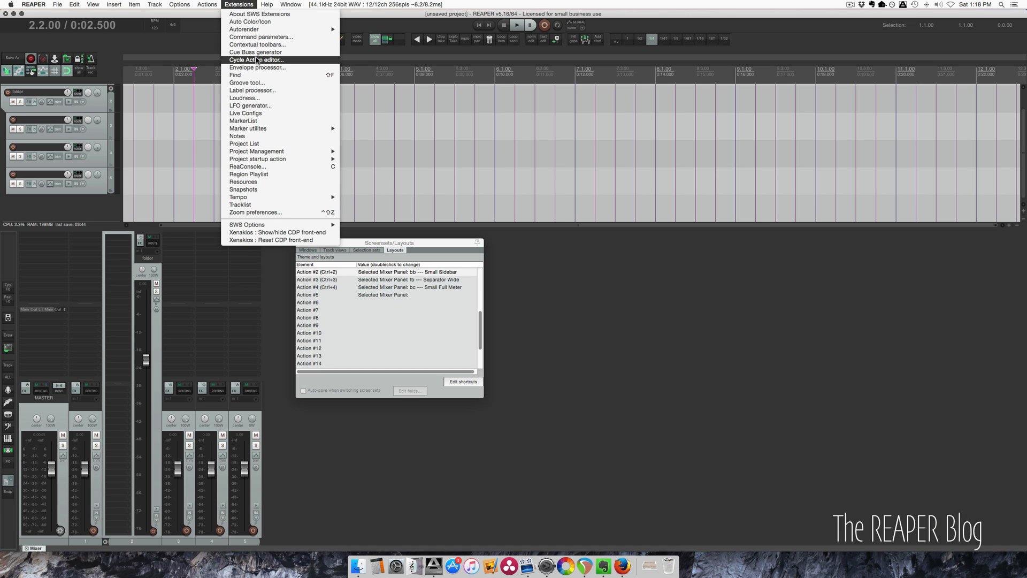
pyautogui.click(256, 60)
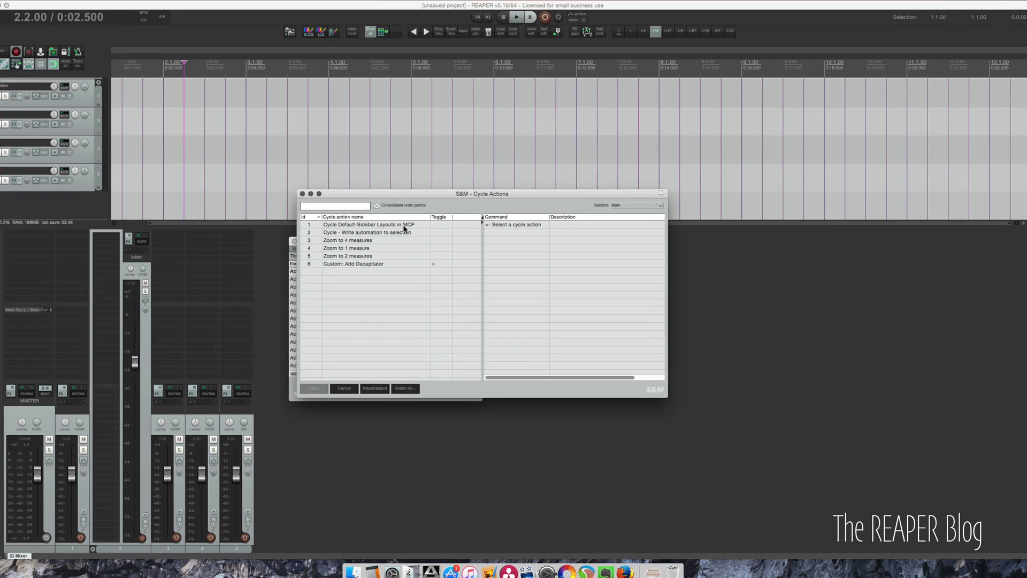
pyautogui.click(387, 223)
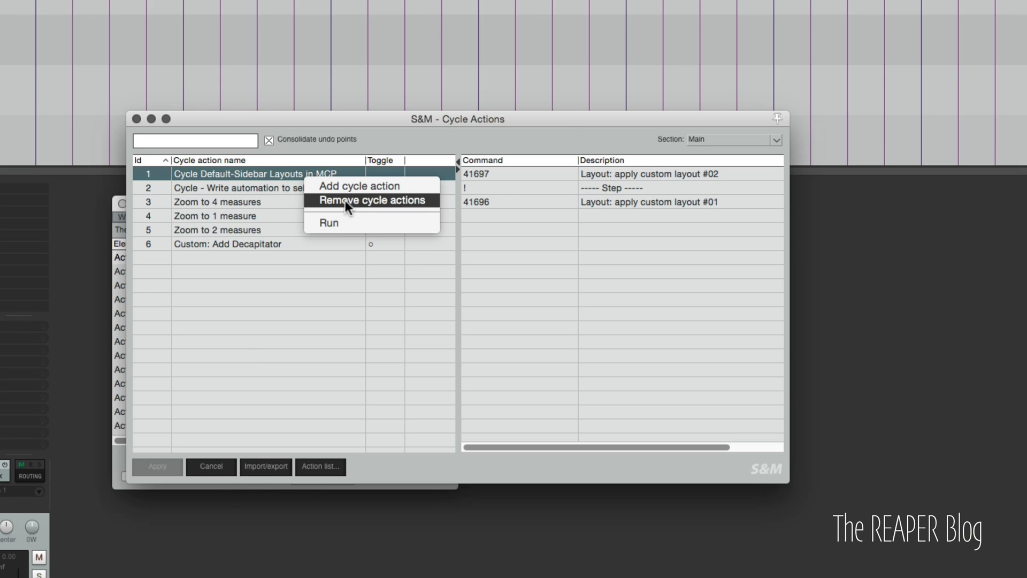
pyautogui.click(370, 200)
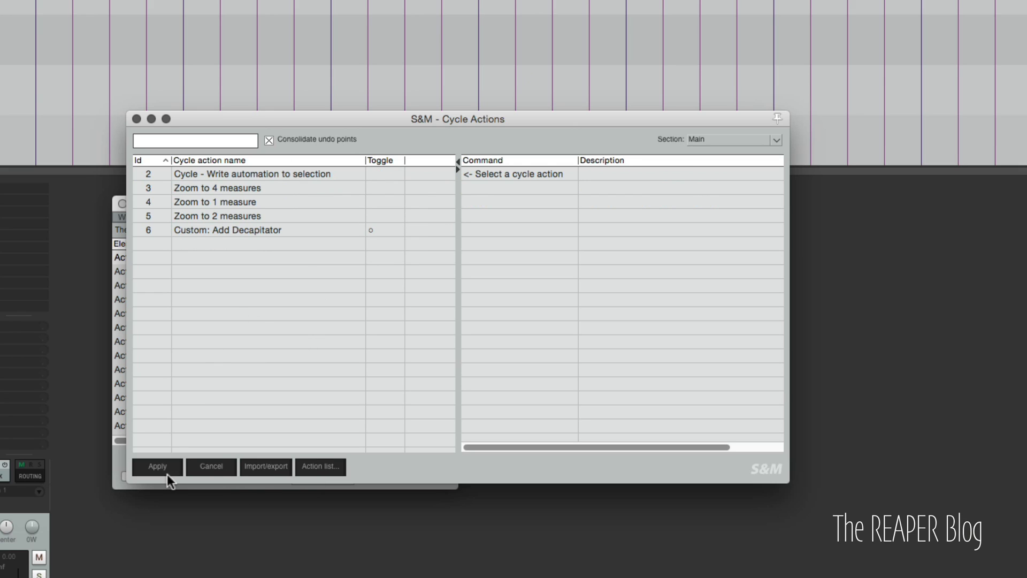
# Step: Add a cycle action named 'Cycle - Defualt Layout to Sidebar' and bring up the Actions list
pyautogui.rightClick(235, 370)
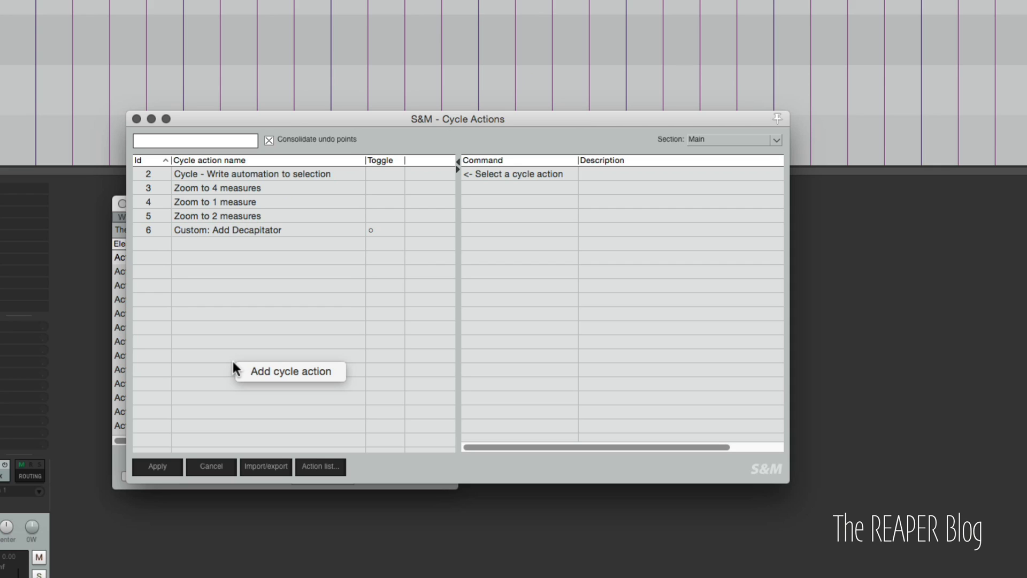
pyautogui.click(290, 371)
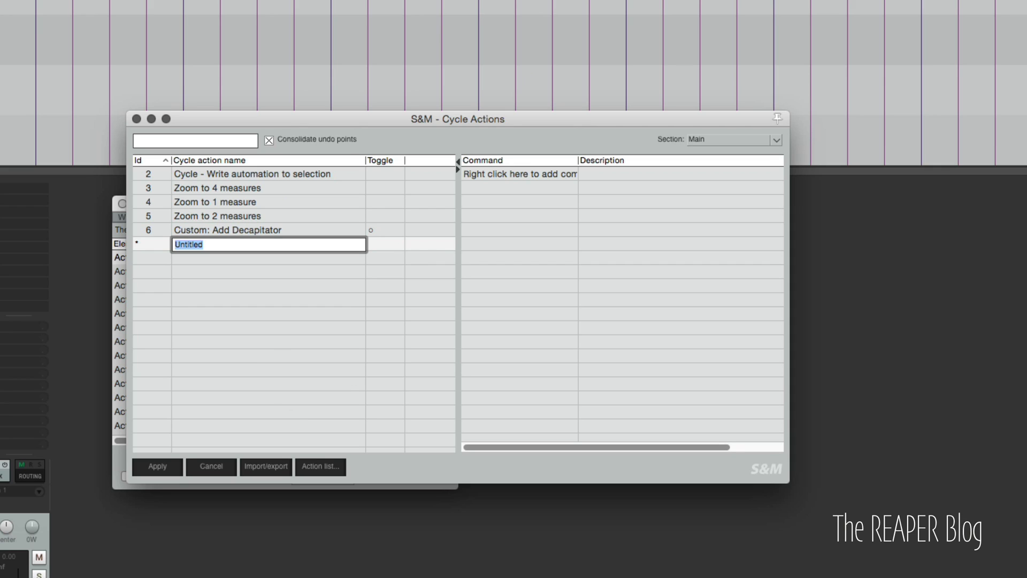
pyautogui.write('Cycle - Defualt Layou')
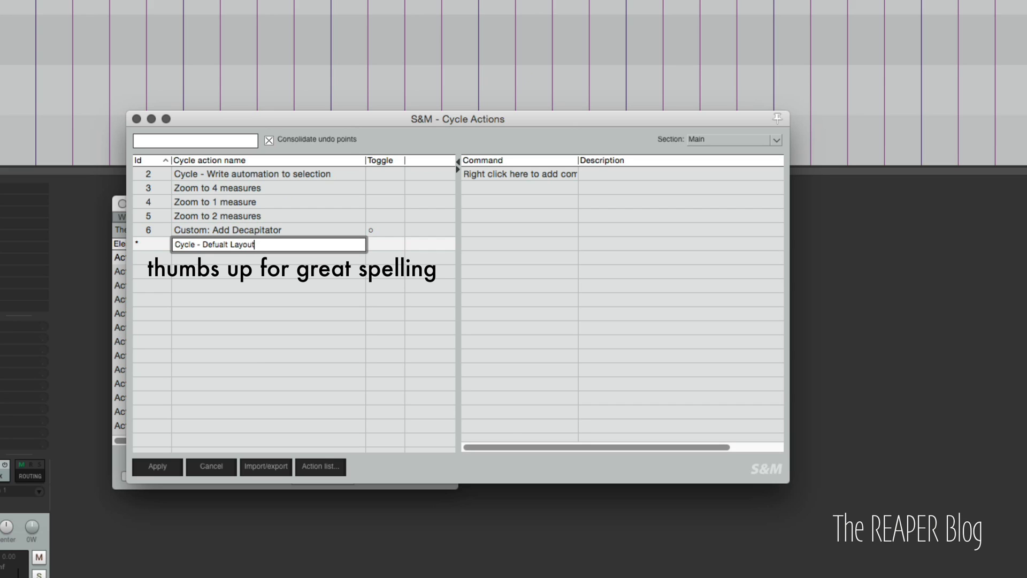
pyautogui.write('to Sidebar')
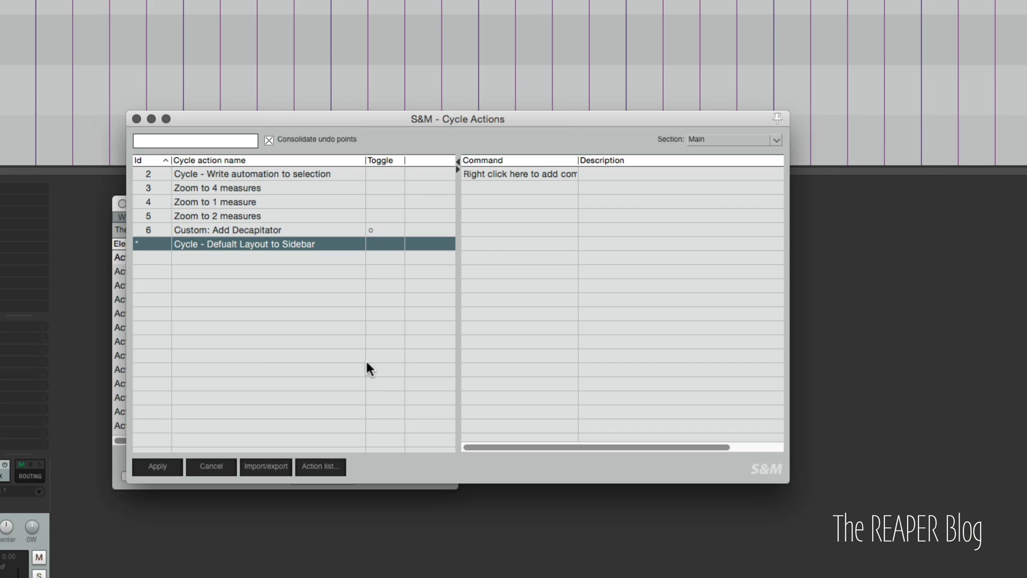
pyautogui.moveTo(477, 313)
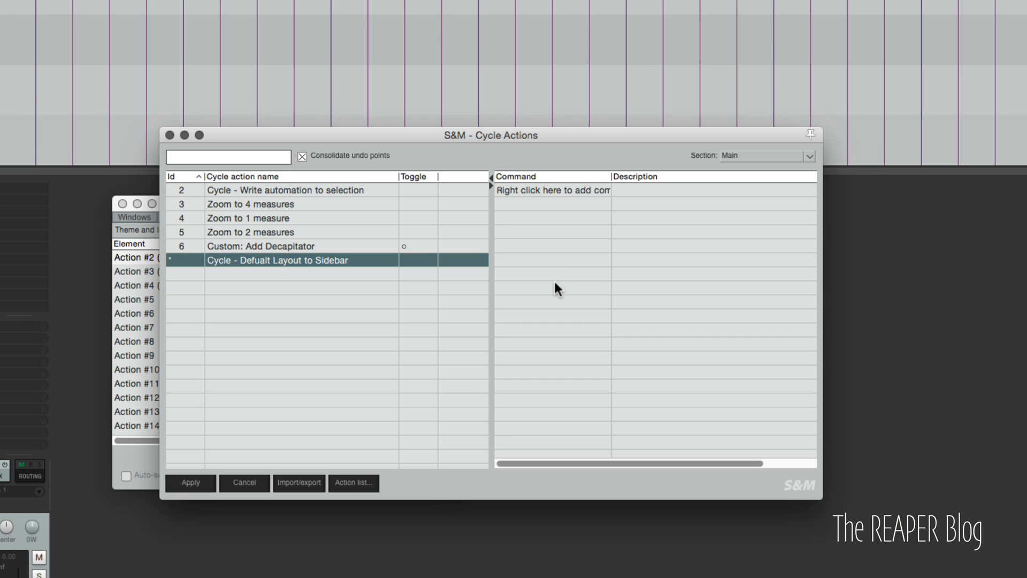
pyautogui.click(354, 483)
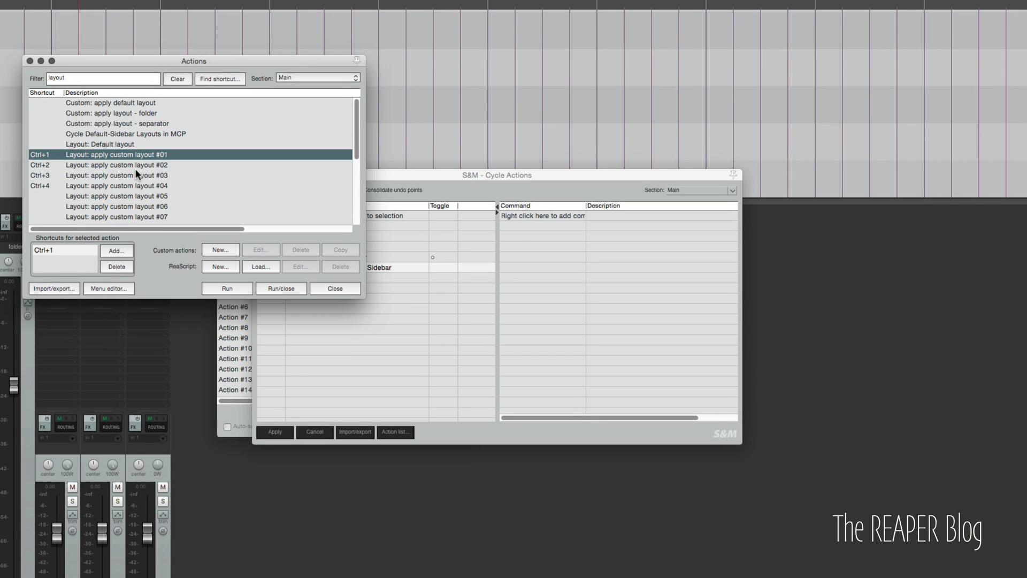
pyautogui.moveTo(450, 160)
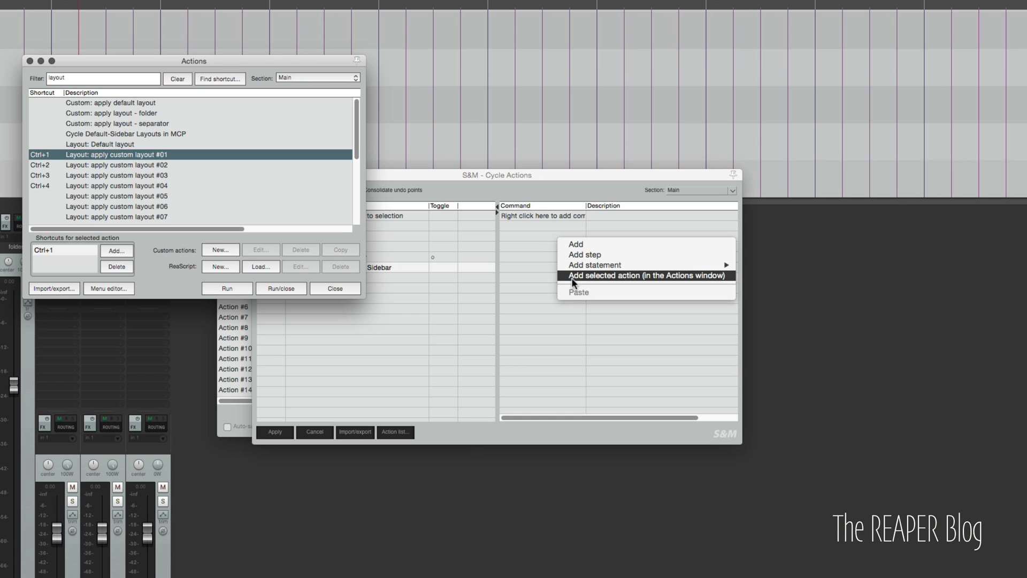
# Step: Build the cycle as apply custom layout #02, a step break, then apply custom layout #01
pyautogui.click(647, 275)
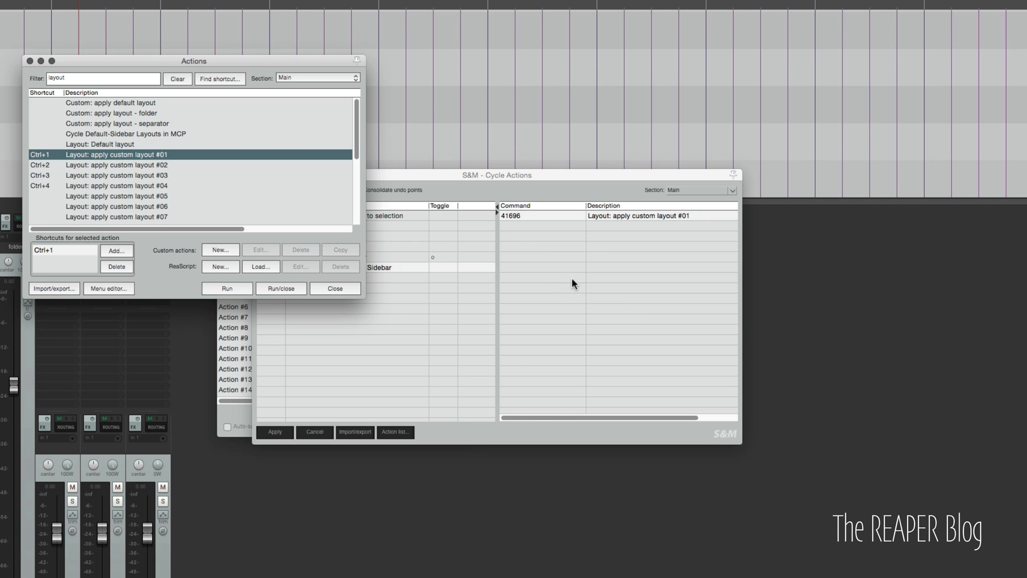
pyautogui.rightClick(573, 282)
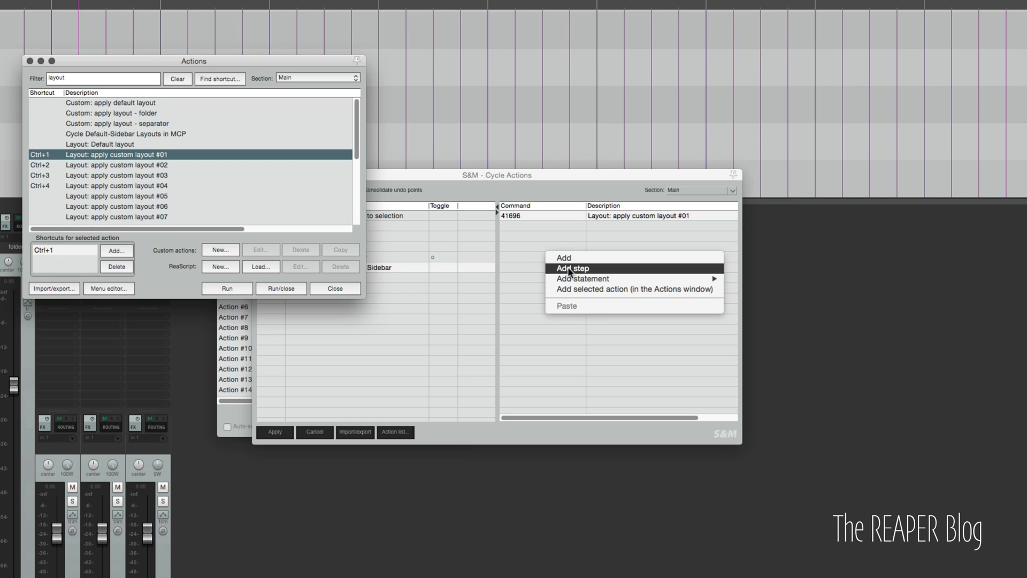
pyautogui.click(572, 268)
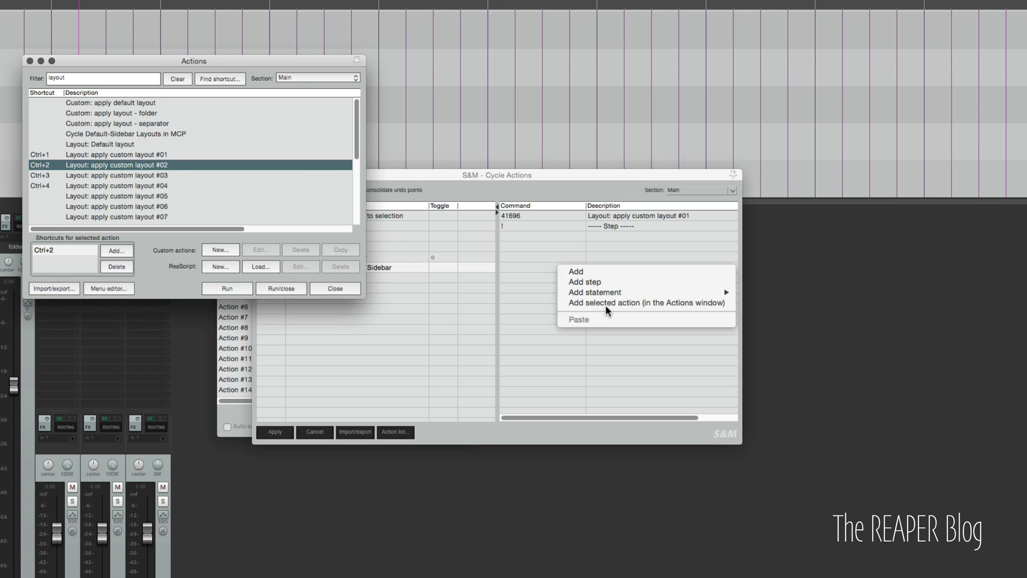
pyautogui.click(629, 303)
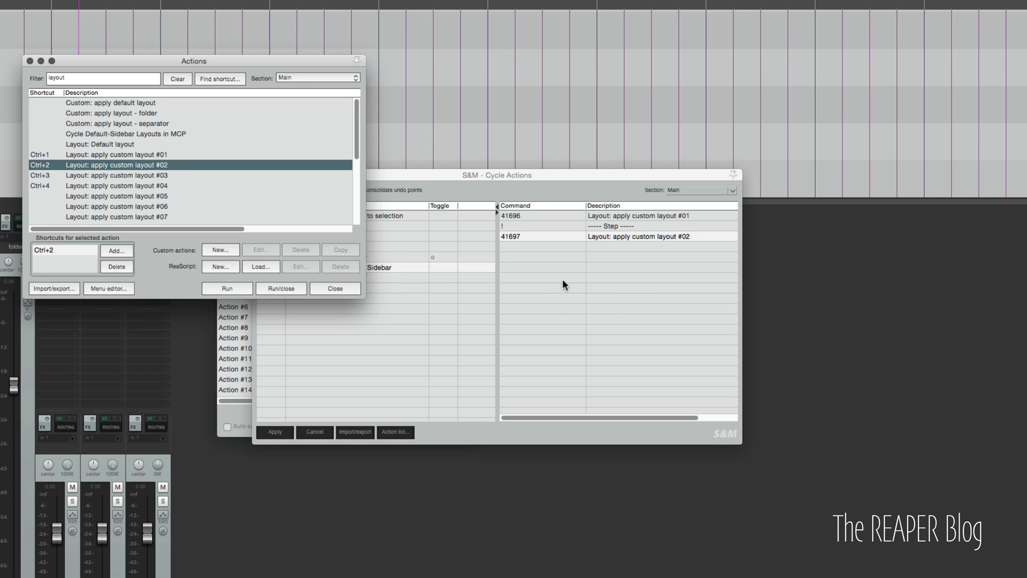
pyautogui.click(602, 237)
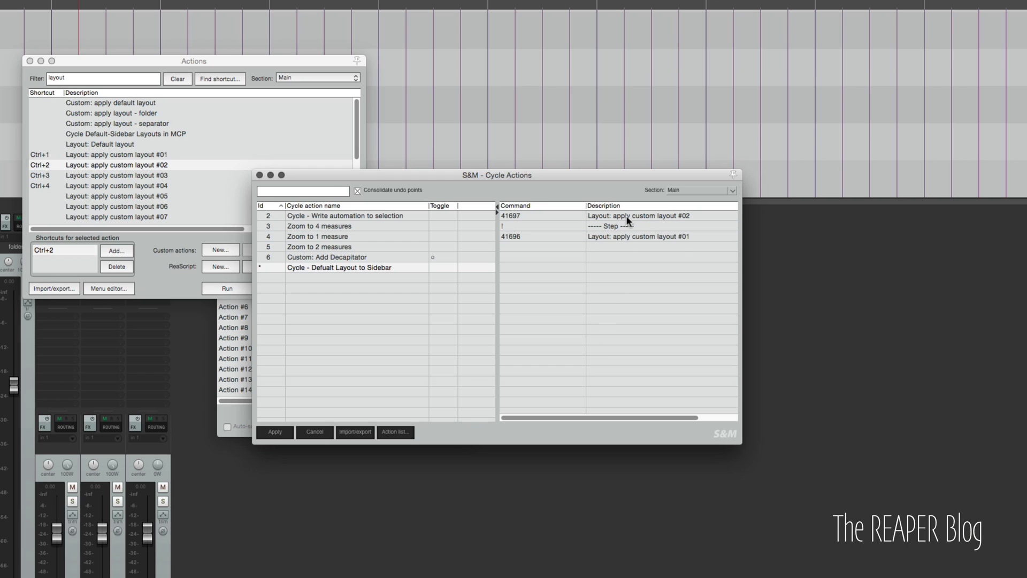
pyautogui.click(616, 215)
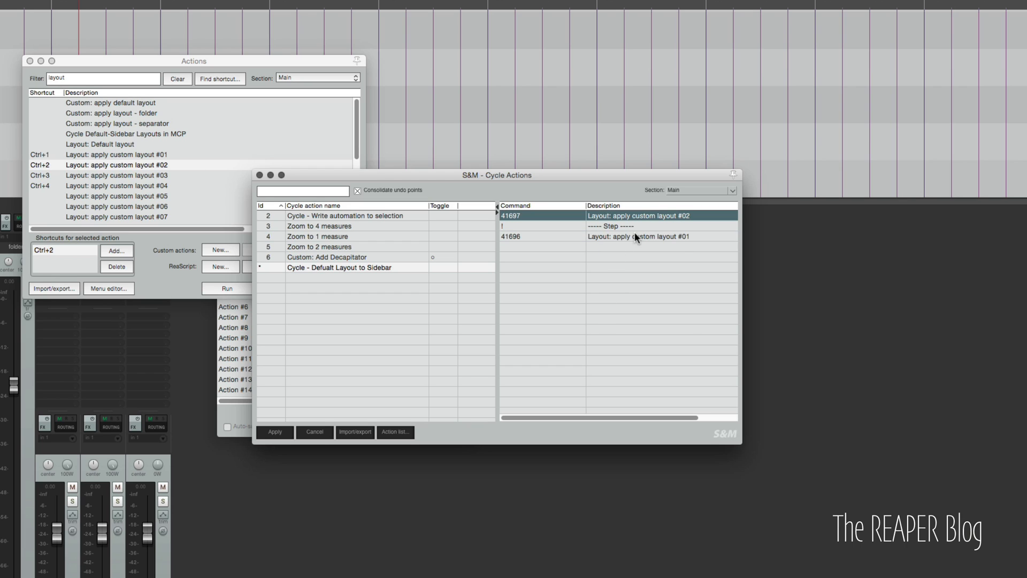
pyautogui.click(642, 236)
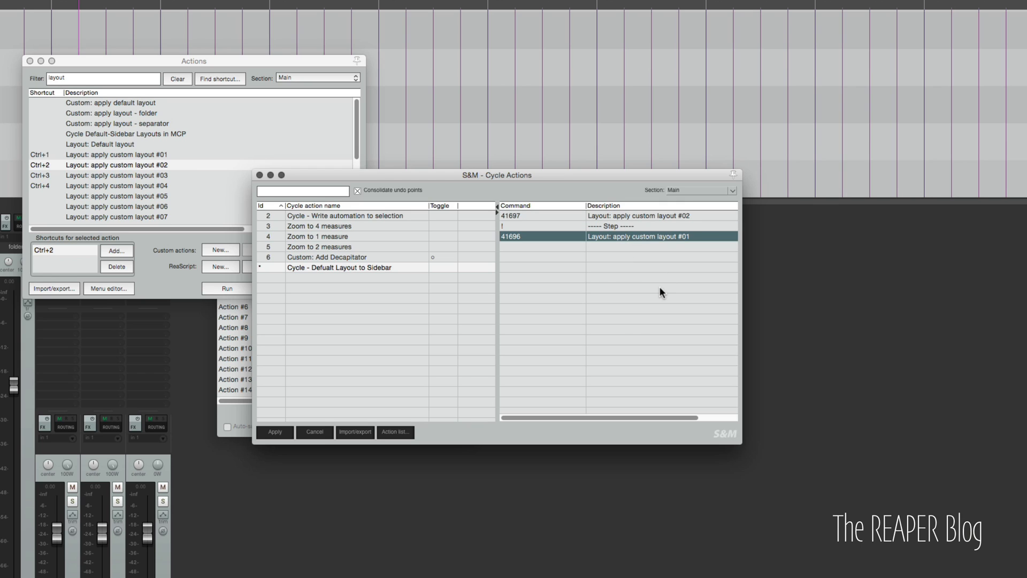
pyautogui.moveTo(566, 404)
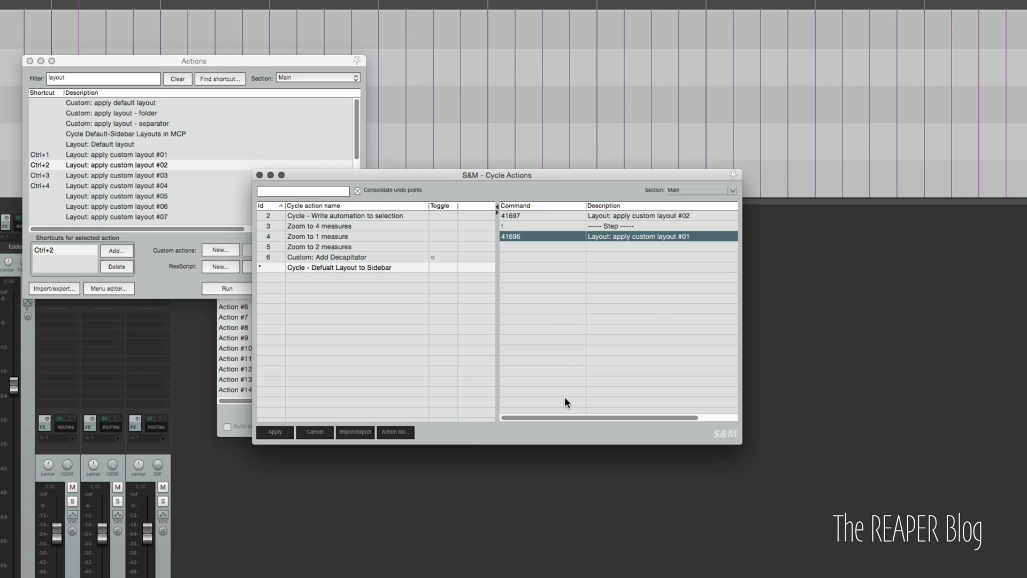
pyautogui.click(275, 431)
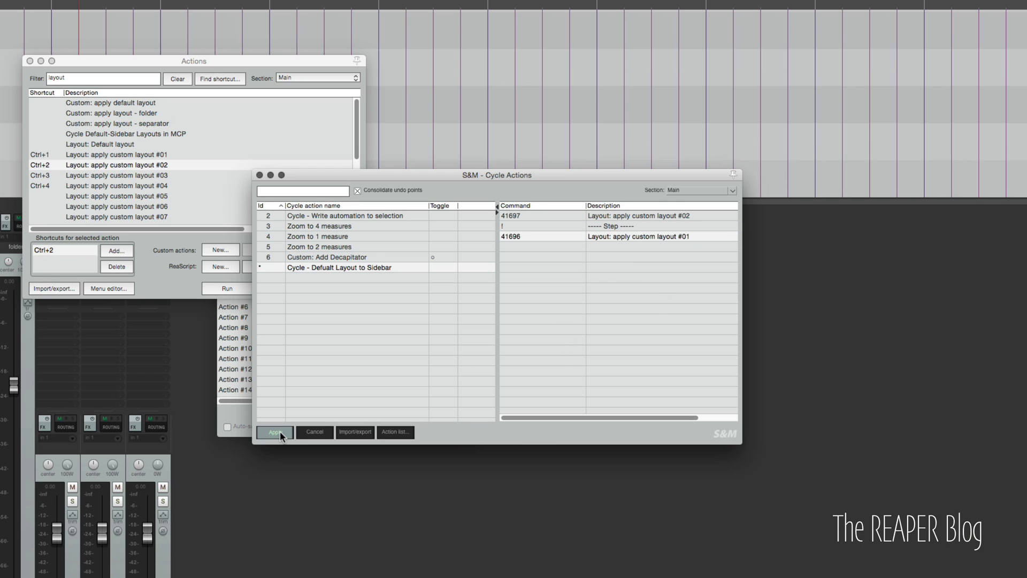
# Step: Apply the cycle action, confirm it under the 'cycle' action filter, and close the editor
pyautogui.click(275, 432)
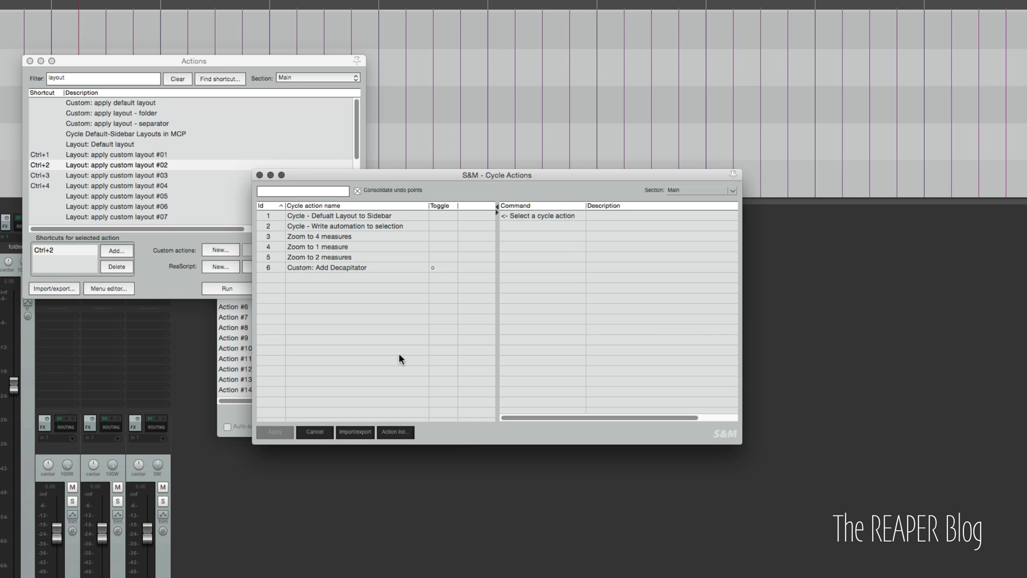
pyautogui.click(339, 215)
pyautogui.write('cycle')
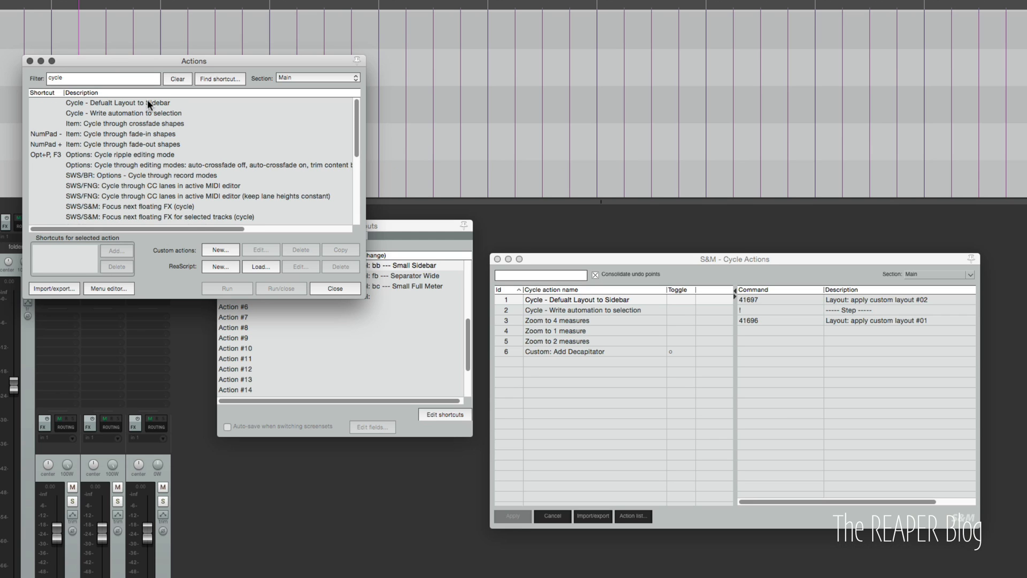
pyautogui.click(117, 103)
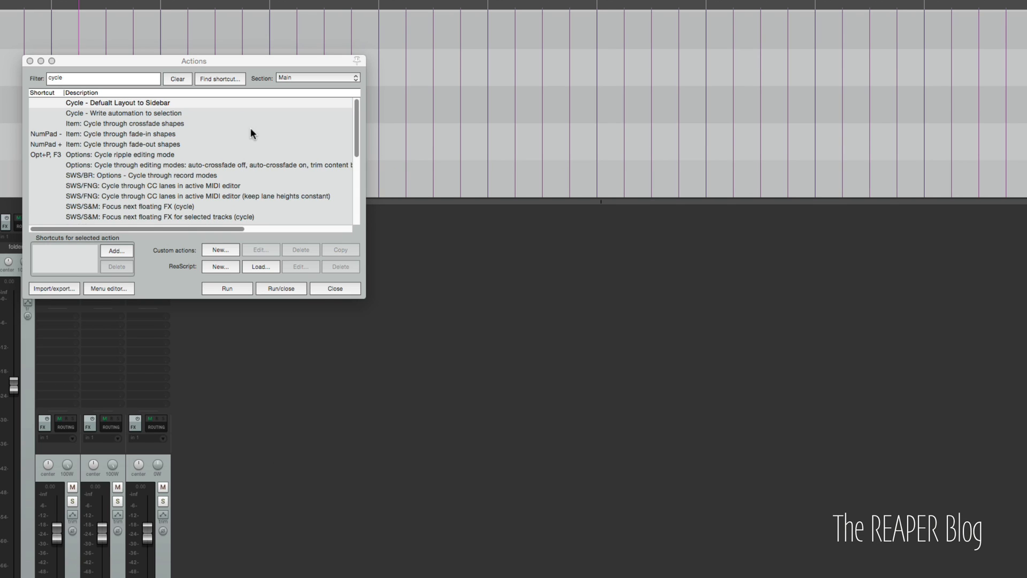
pyautogui.click(334, 287)
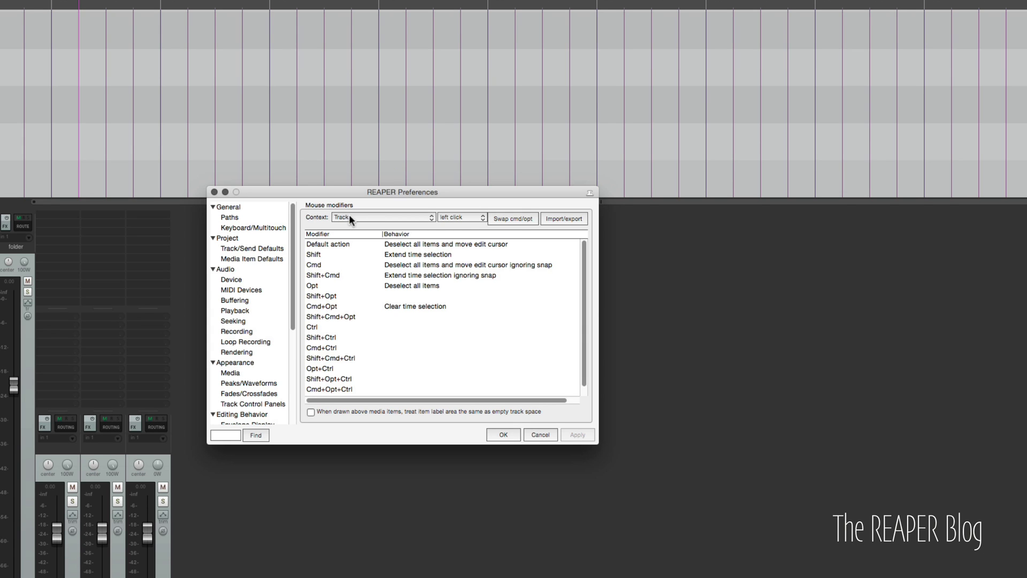
# Step: Set the Mixer control panel double-click default action to 'Cycle - Defualt Layout to Sidebar'
pyautogui.click(383, 217)
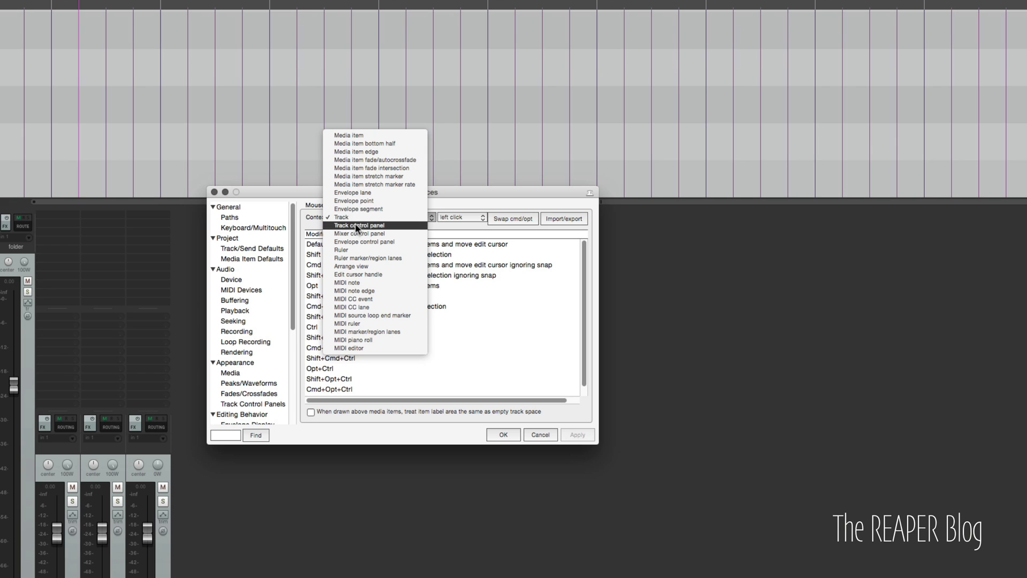
pyautogui.click(359, 234)
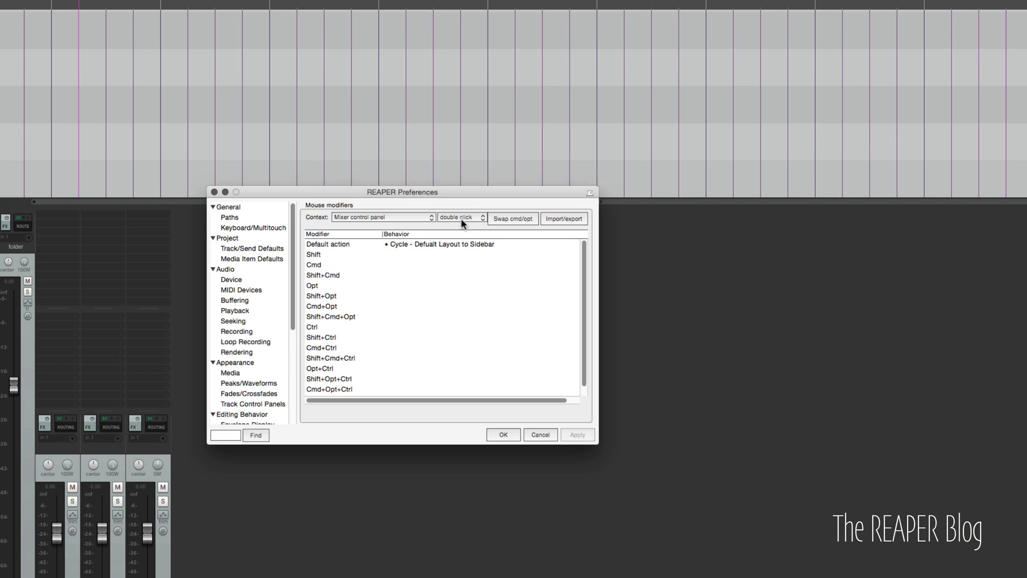
pyautogui.click(442, 244)
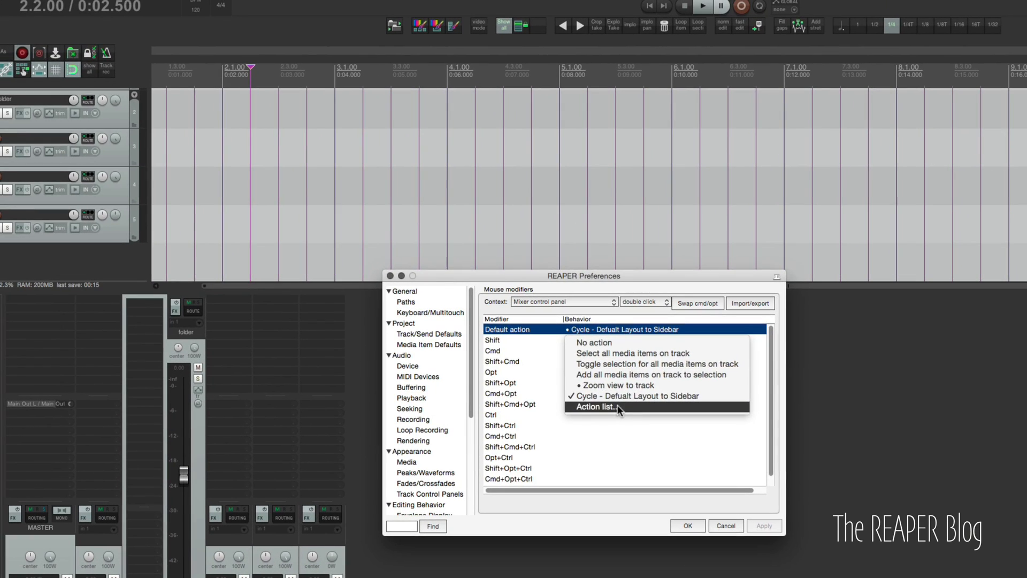
pyautogui.click(595, 406)
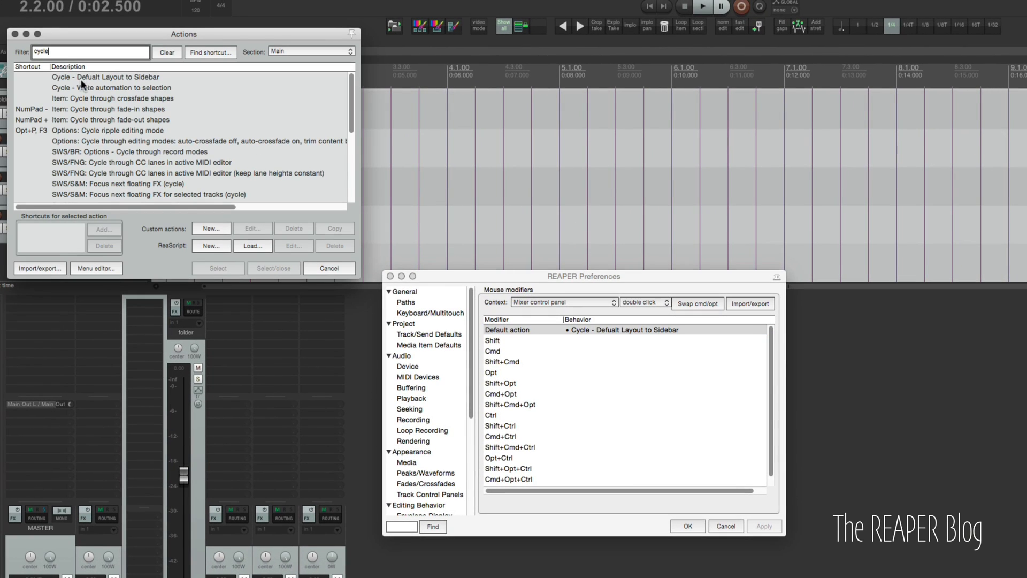
pyautogui.click(106, 77)
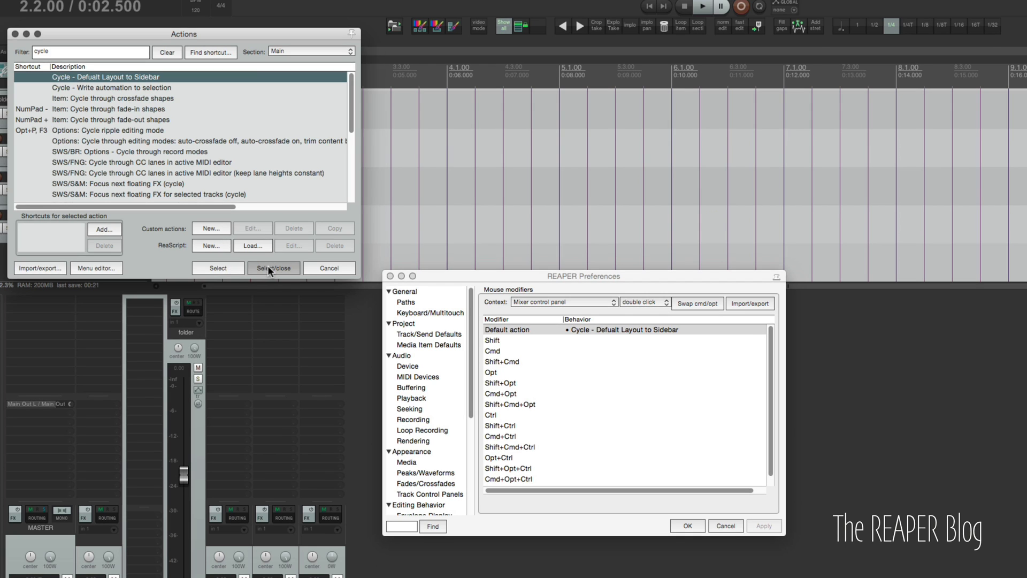
pyautogui.click(272, 267)
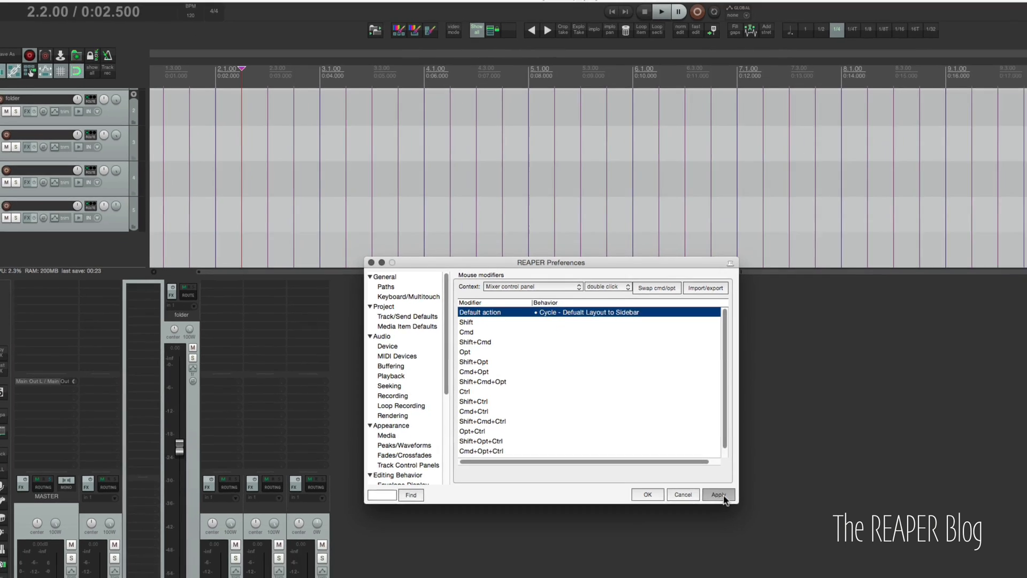